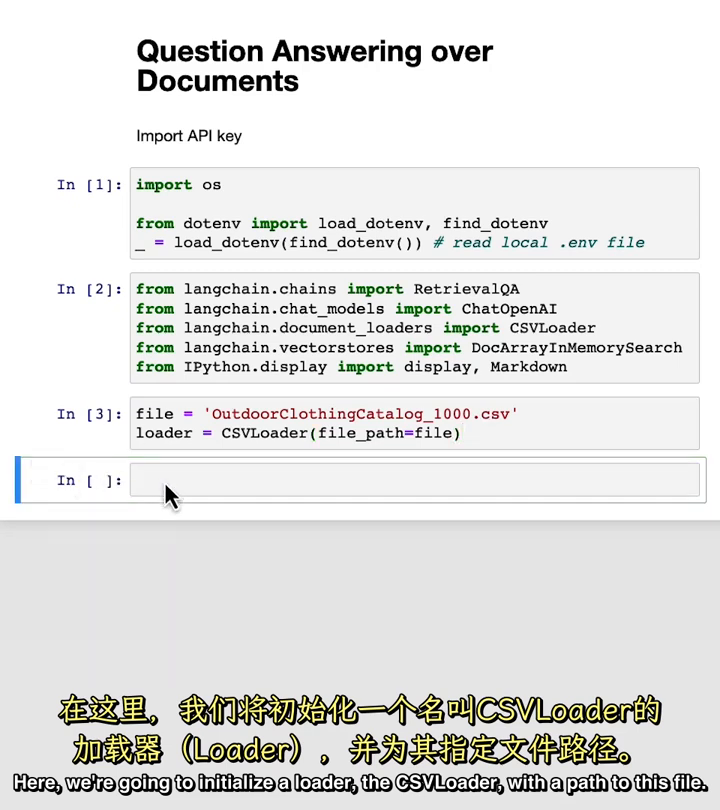
Import VectorstoreIndexCreator from langchain.indexes.
{"action": "type", "text": "from langchain.indexes import VectorstoreIndexCreator"}
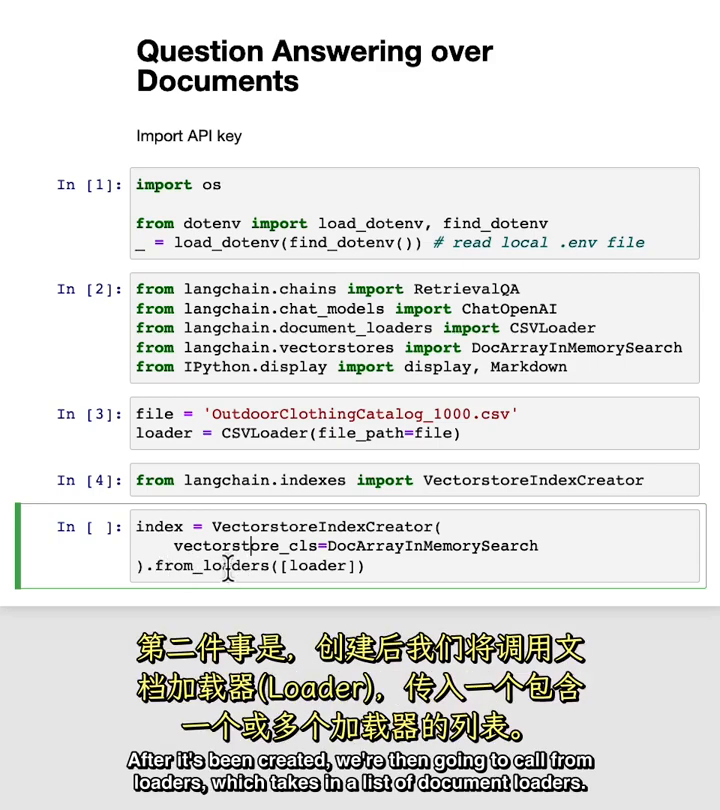
{"action": "mouse_move", "coordinate": [263, 568]}
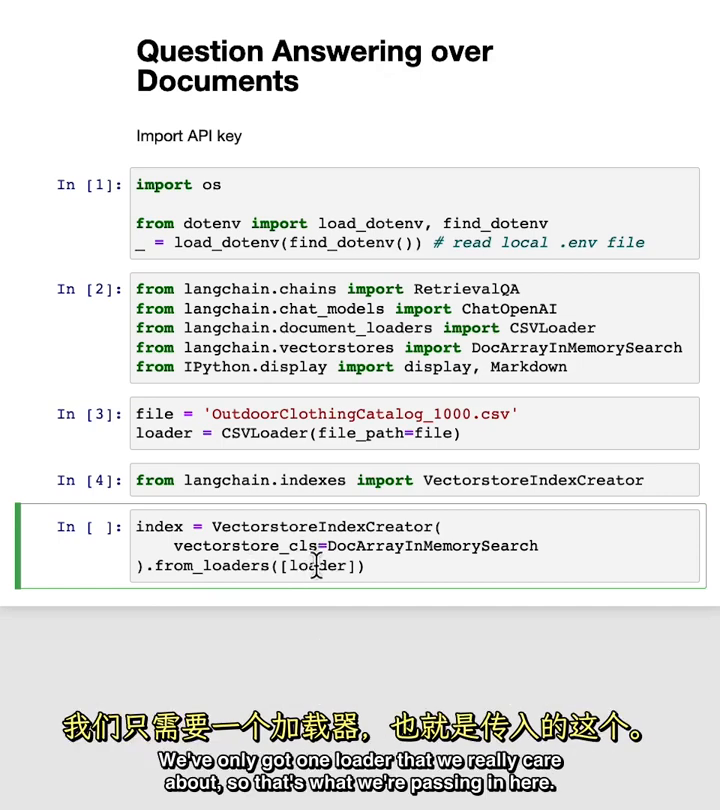
{"action": "mouse_move", "coordinate": [315, 566]}
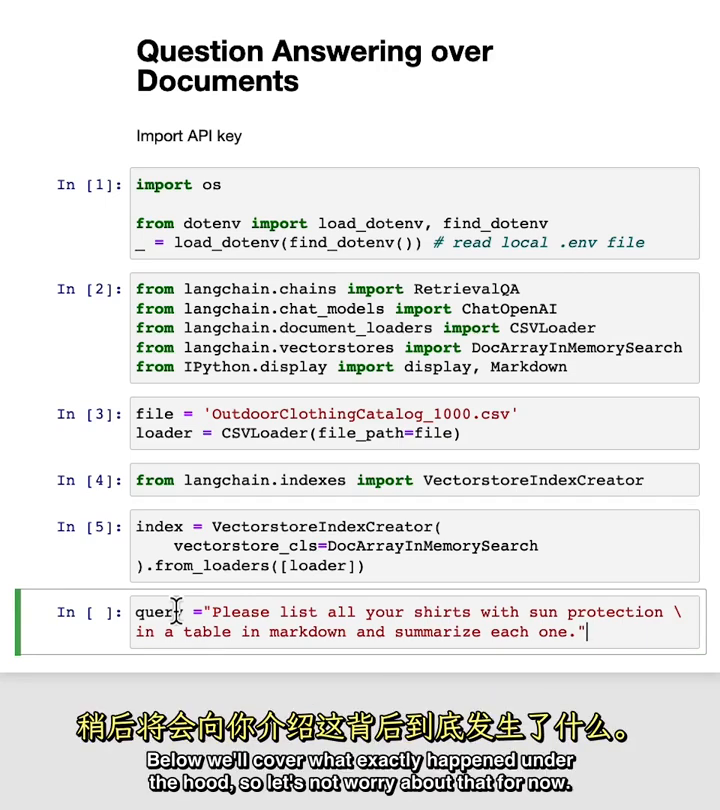
Run the query through index.query and display the response as Markdown.
{"action": "key", "text": "shift+enter"}
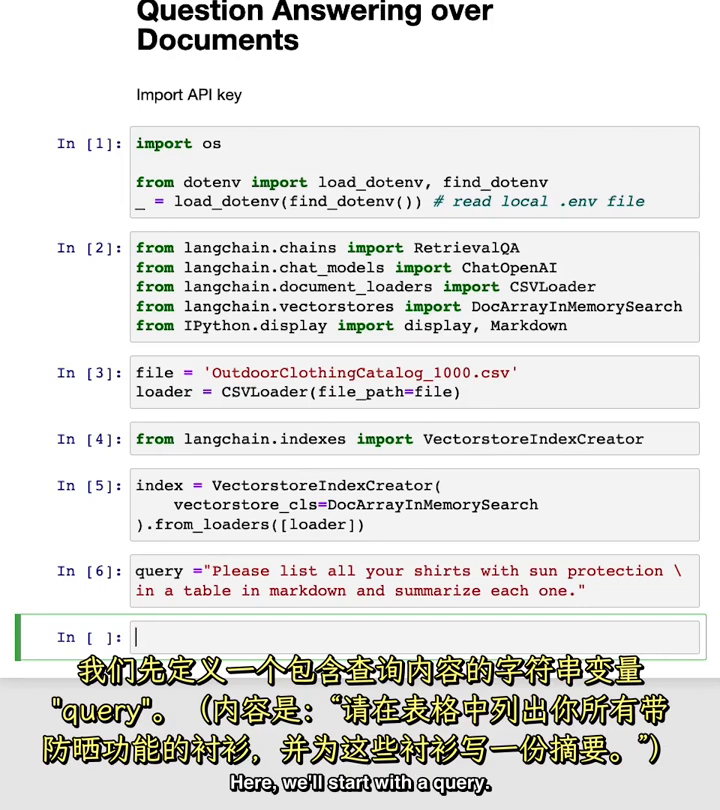
{"action": "type", "text": "response = ind"}
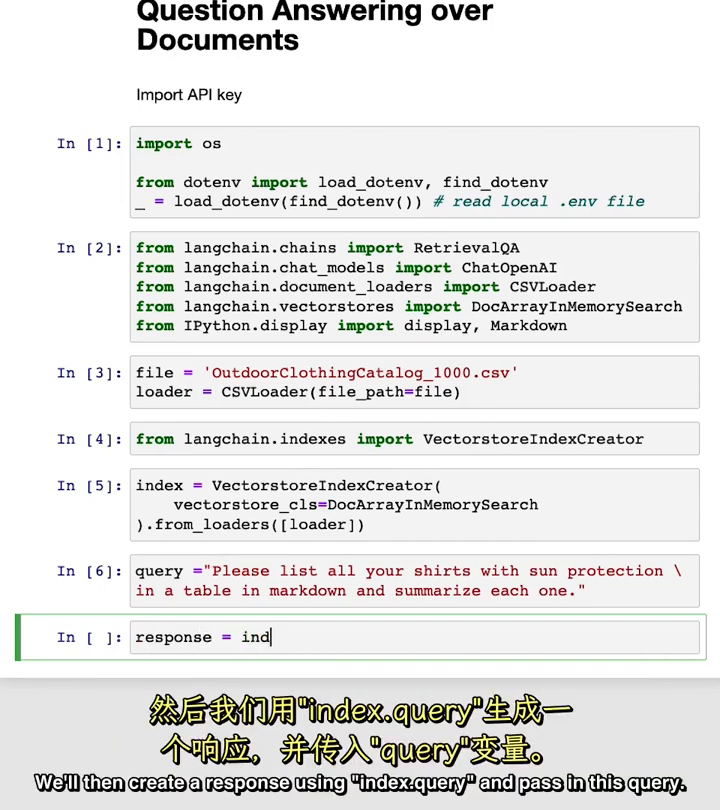
{"action": "type", "text": "ex.query(query"}
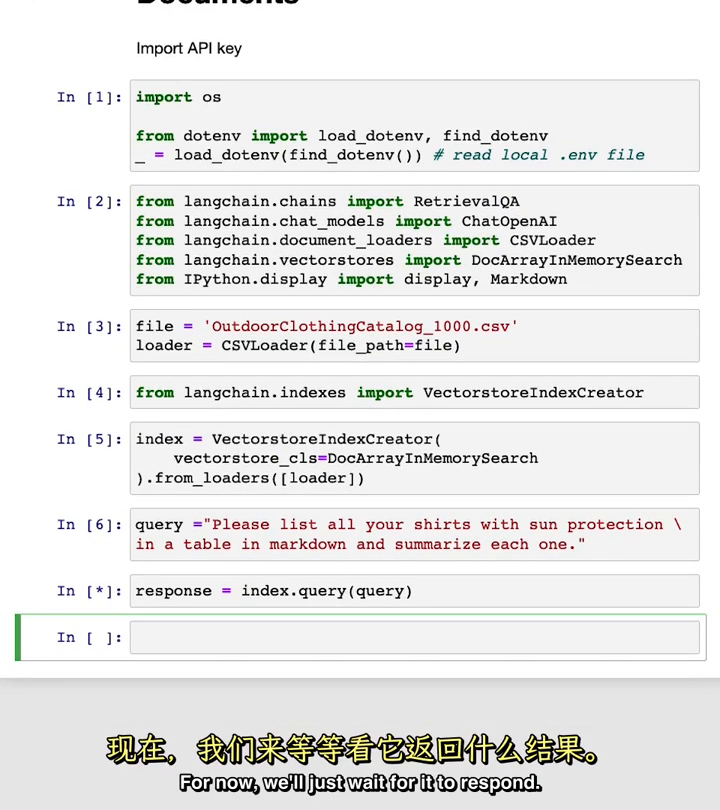
{"action": "type", "text": "de"}
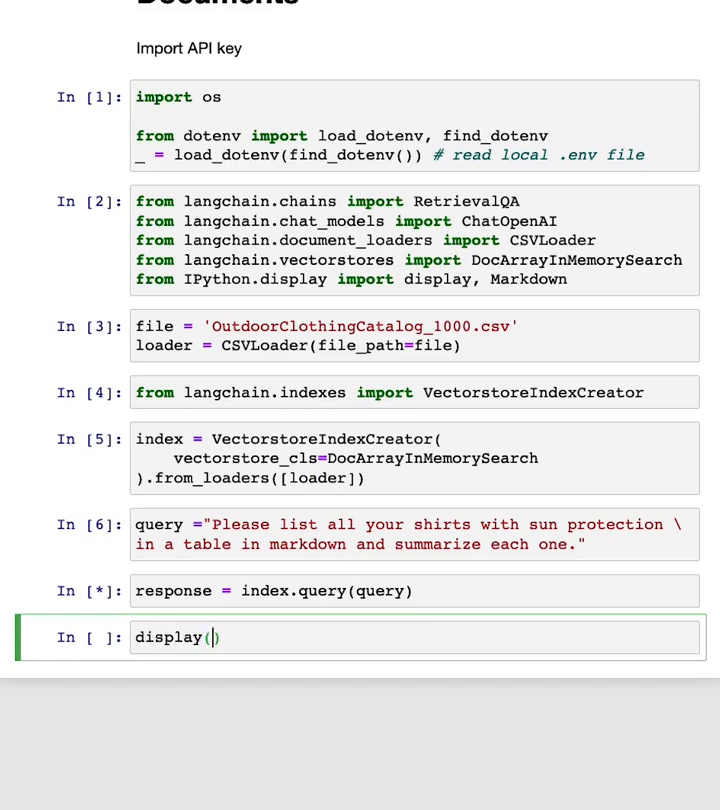
{"action": "type", "text": "Markdown(response"}
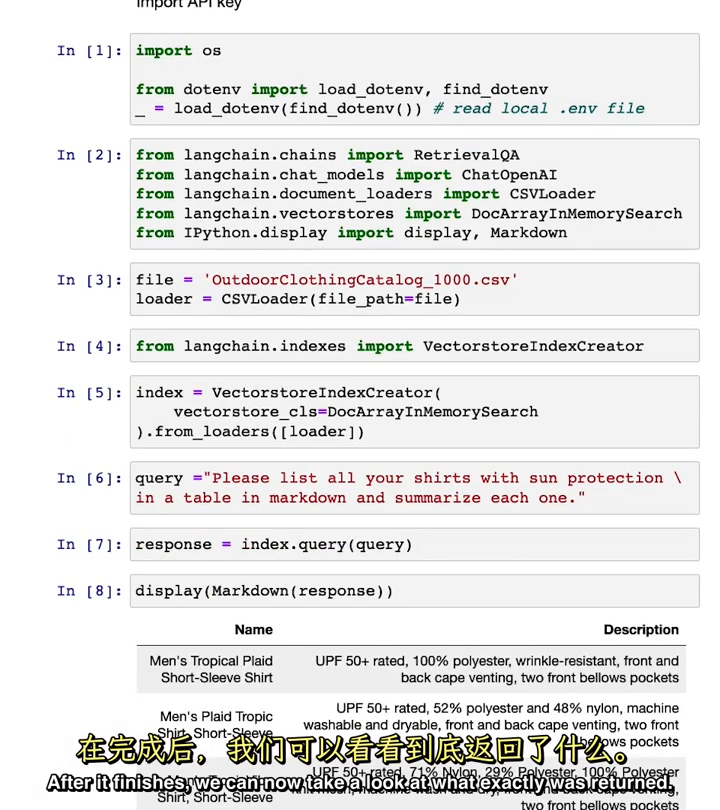
{"action": "scroll", "scroll_direction": "down", "scroll_amount": 3}
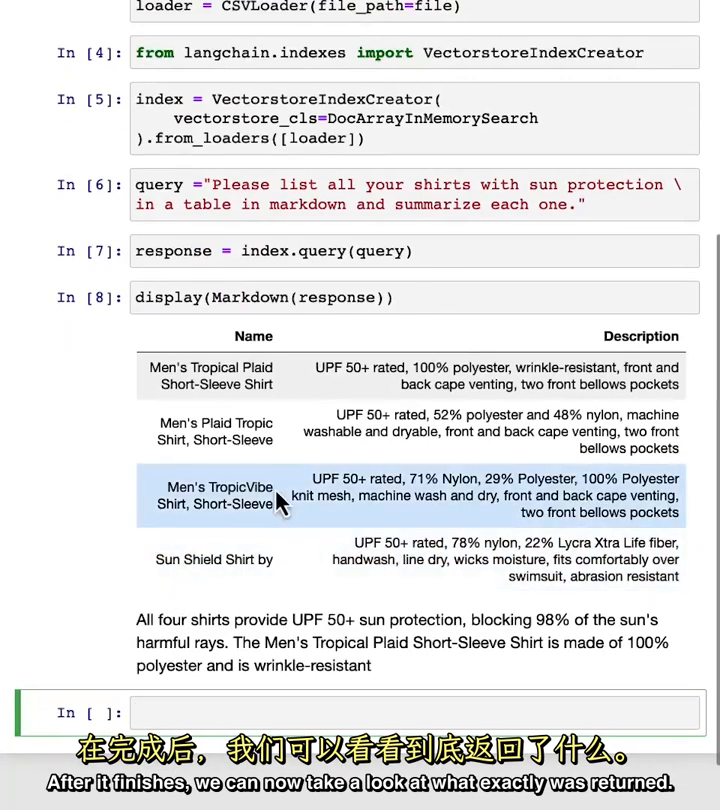
{"action": "mouse_move", "coordinate": [305, 335]}
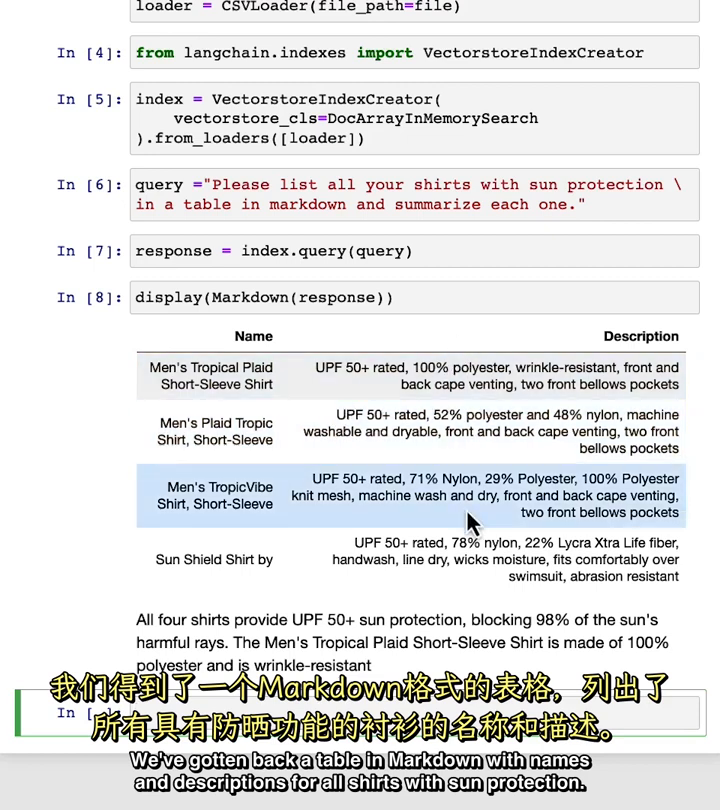
{"action": "scroll", "scroll_direction": "down", "scroll_amount": 3}
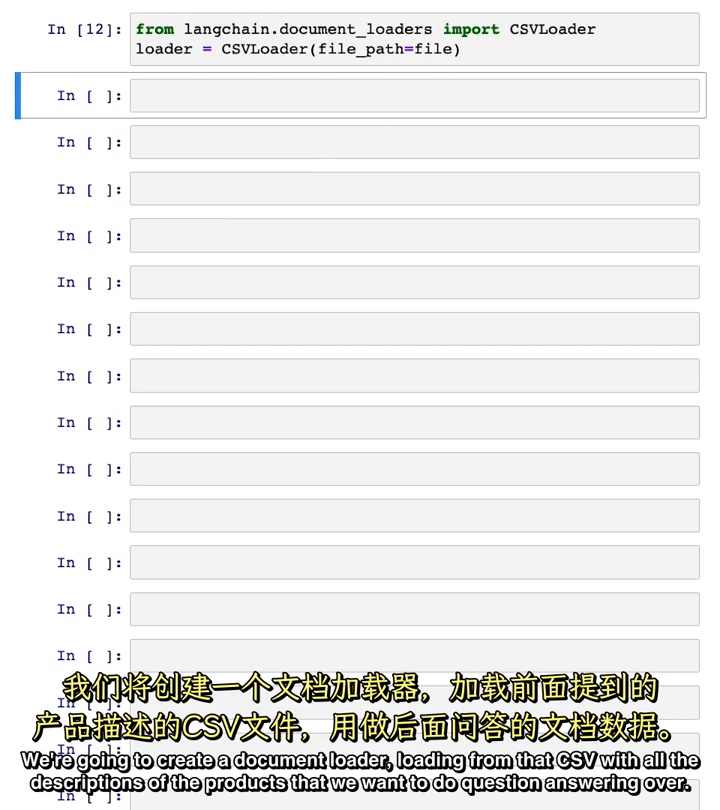
Load the catalog into docs with loader.load() and view the output.
{"action": "type", "text": "d"}
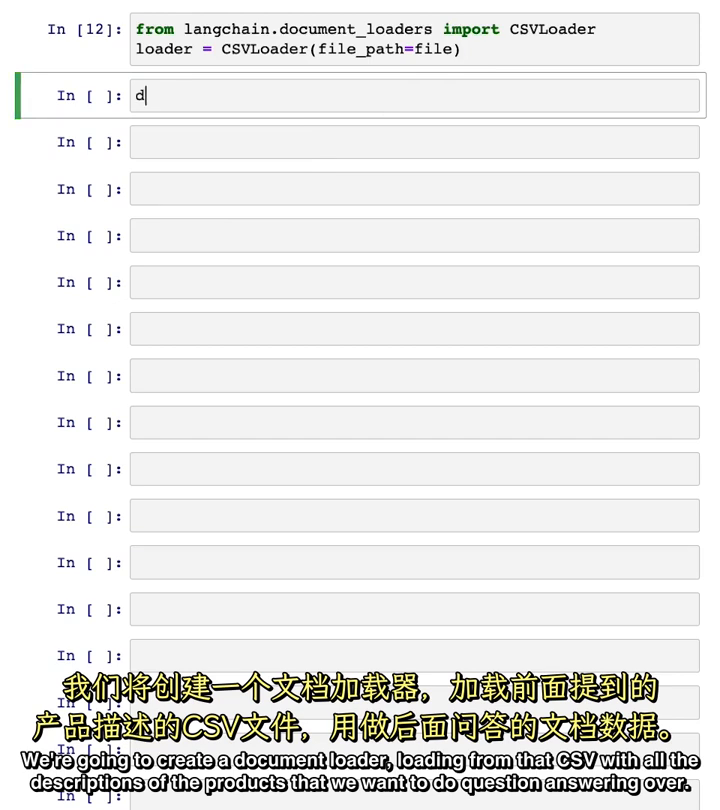
{"action": "type", "text": "ocs ="}
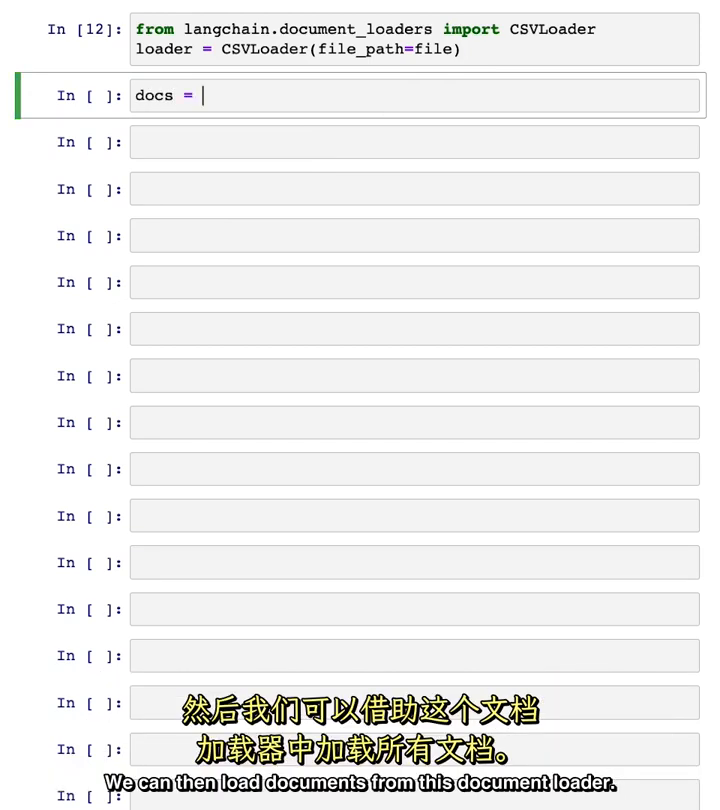
{"action": "type", "text": "loader.load()"}
{"action": "left_click", "coordinate": [415, 142]}
{"action": "type", "text": "docs[0]"}
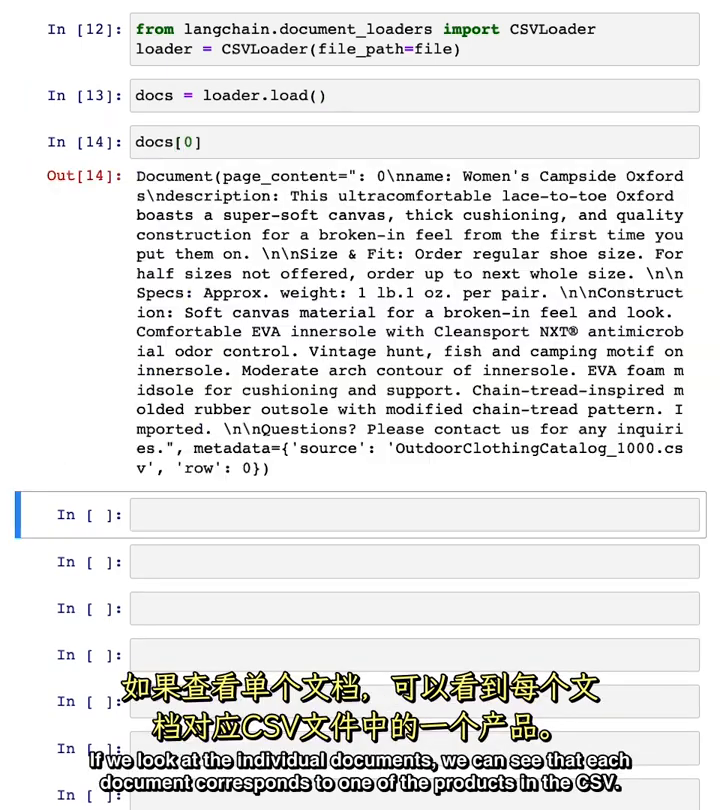
{"action": "mouse_move", "coordinate": [295, 272]}
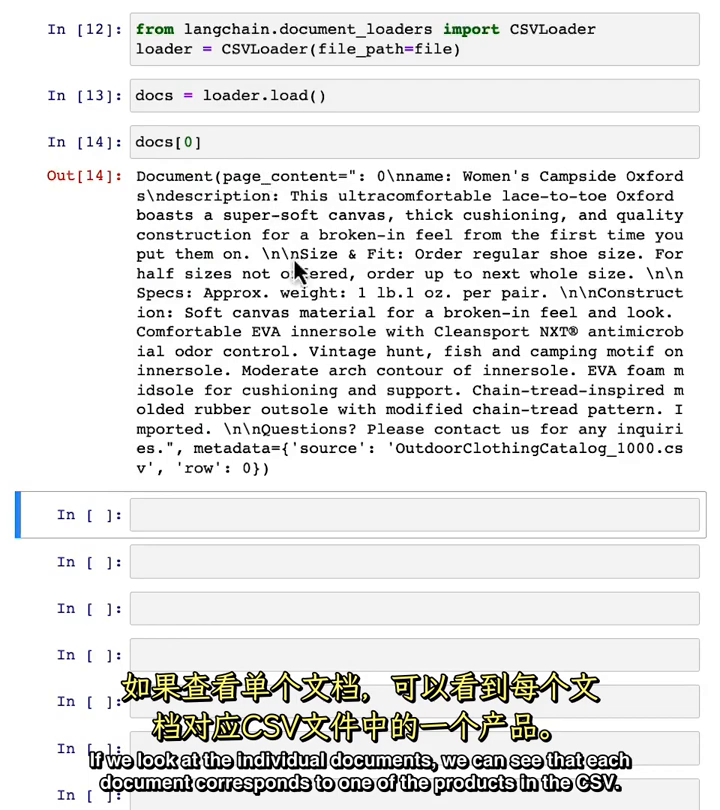
{"action": "scroll", "scroll_direction": "down", "scroll_amount": 3}
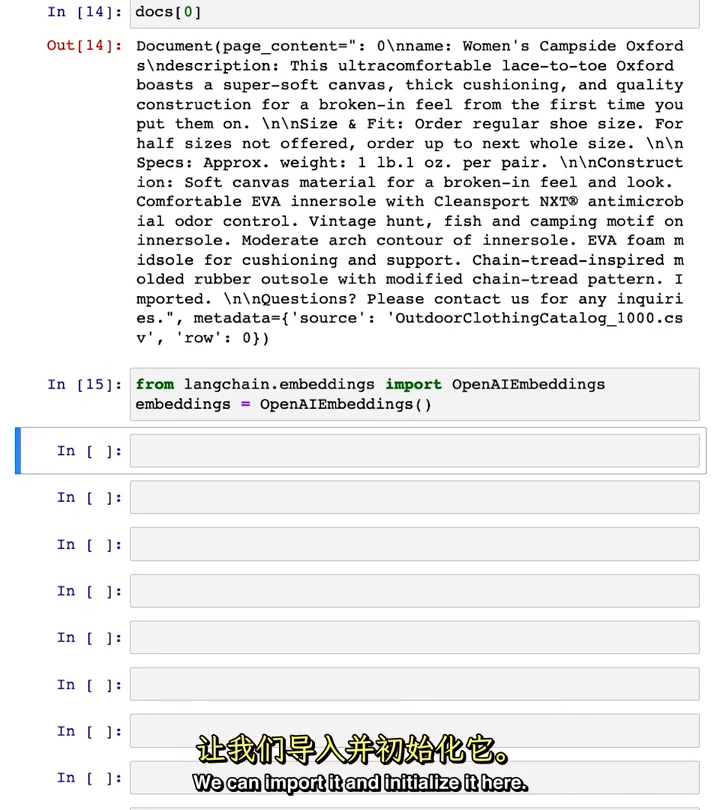
Embed the sentence "Hi my name is Harri..." with embeddings.embed_query.
{"action": "left_click", "coordinate": [415, 450]}
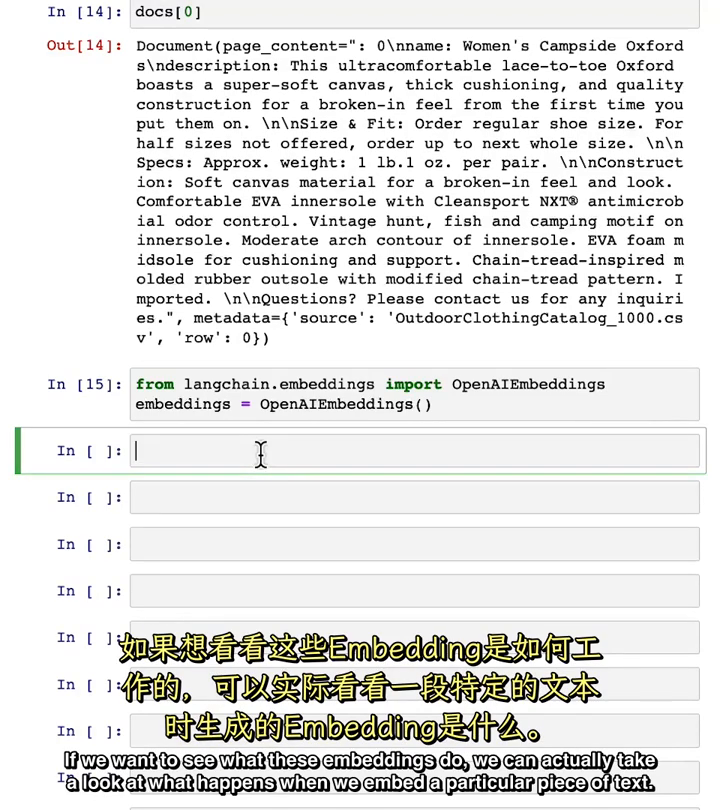
{"action": "type", "text": "embed"}
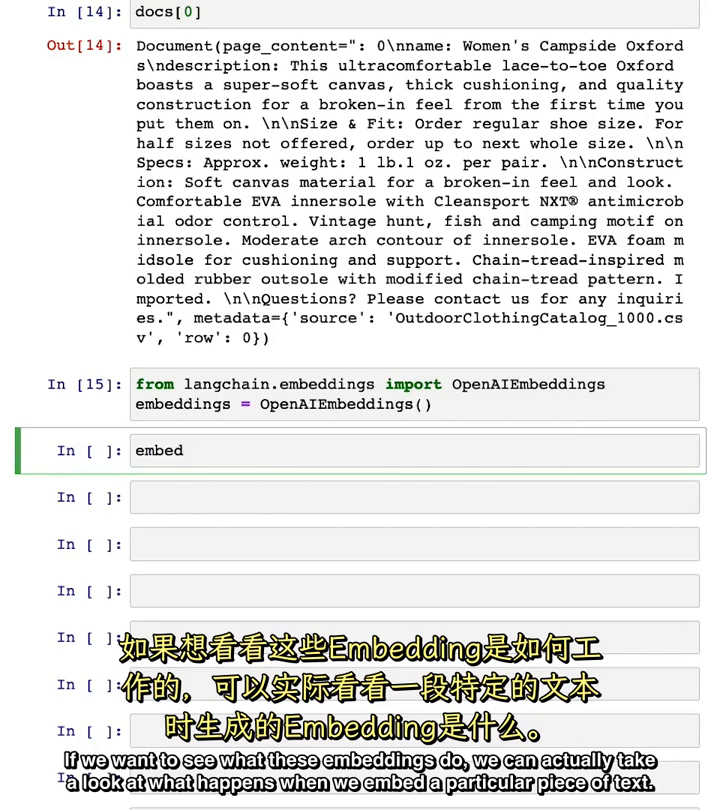
{"action": "type", "text": "= embeddin"}
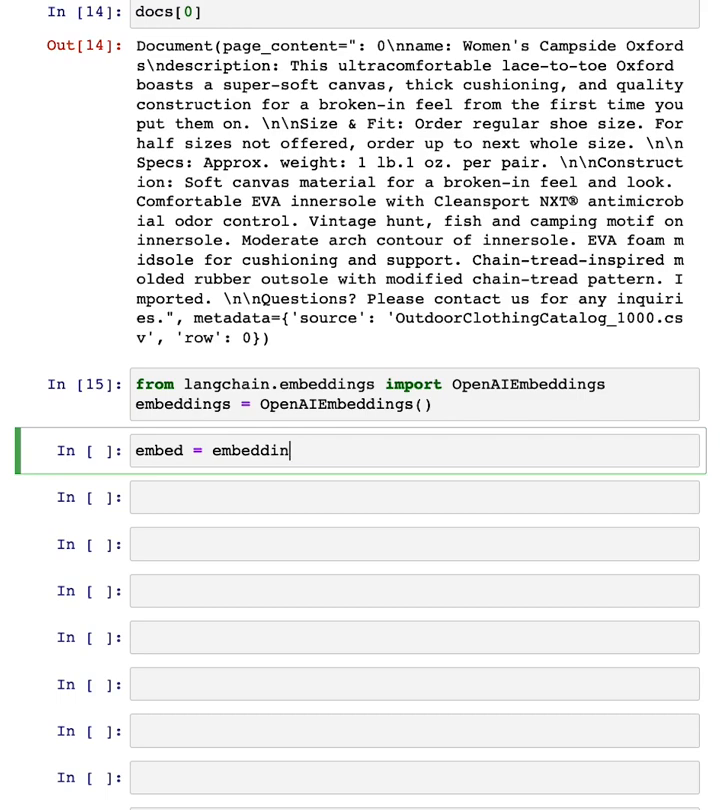
{"action": "type", "text": "gs.em"}
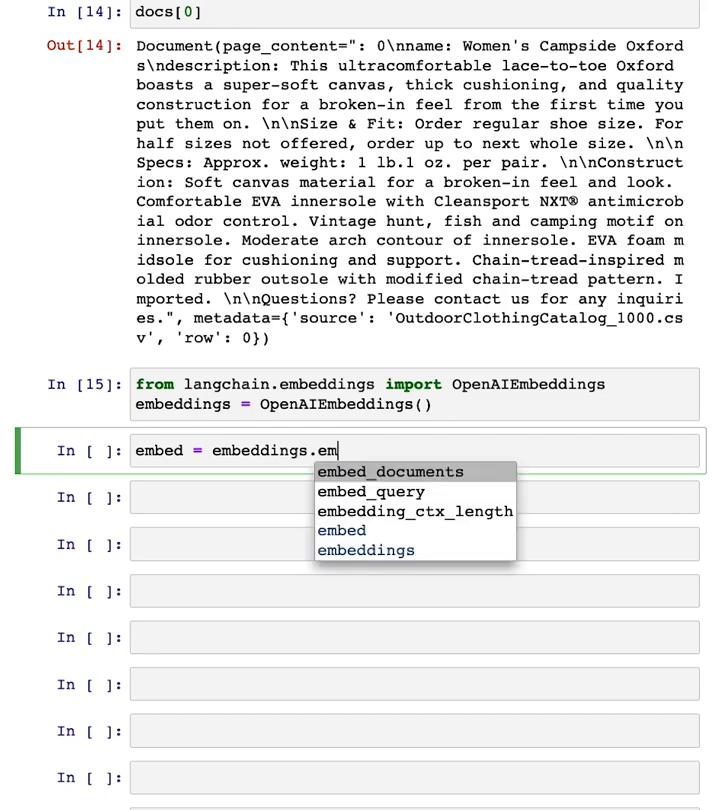
{"action": "left_click", "coordinate": [371, 491]}
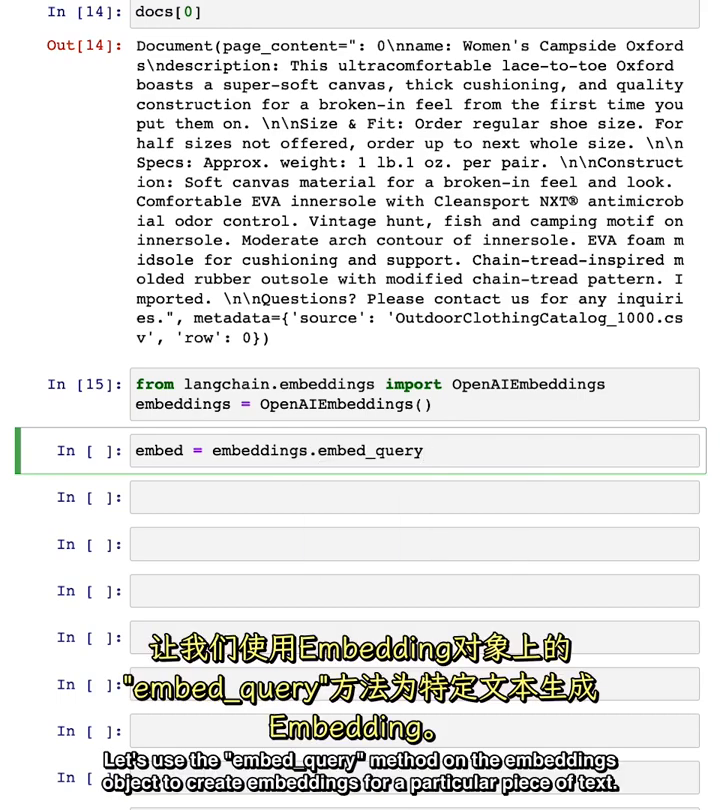
{"action": "type", "text": "(\"\")"}
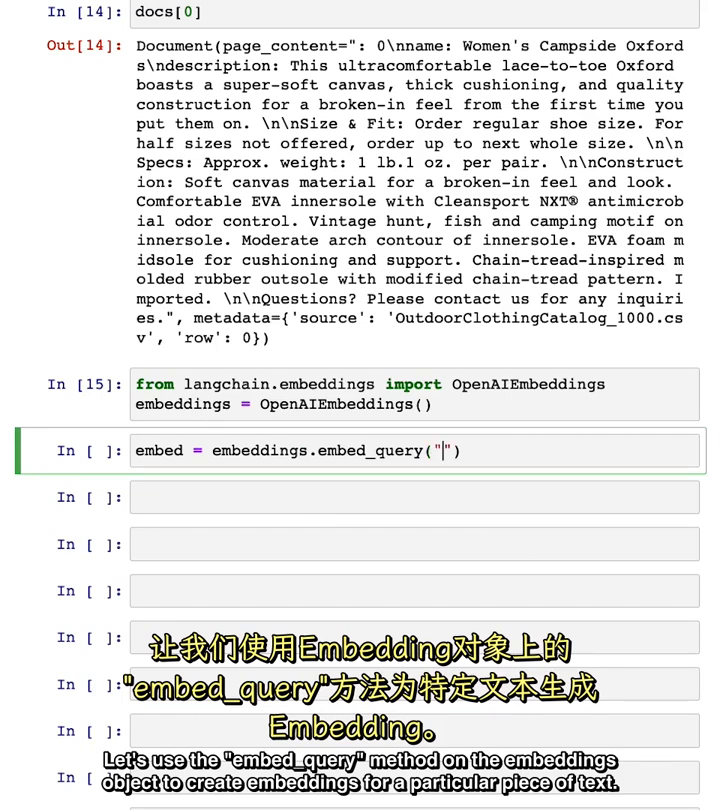
{"action": "type", "text": "Hi m"}
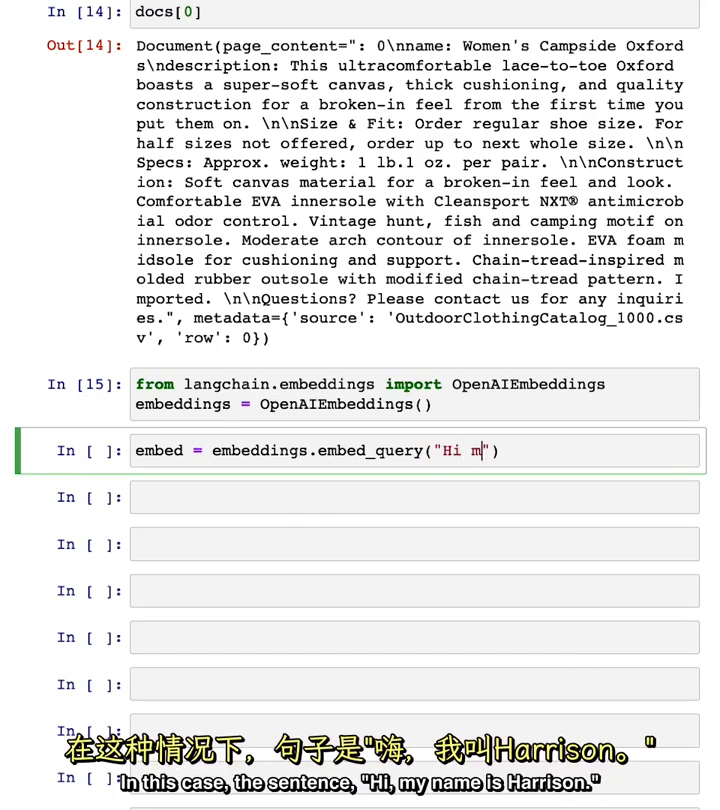
{"action": "type", "text": "y name is Harrison"}
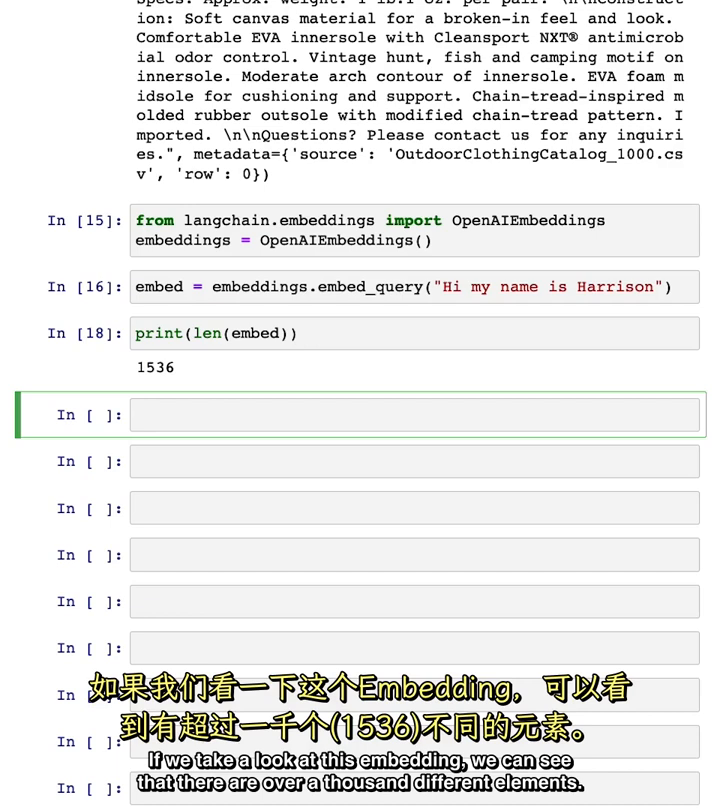
Print the embedding's length and first five values; type the DocArrayInMemorySearch db cell.
{"action": "type", "text": "print(embed"}
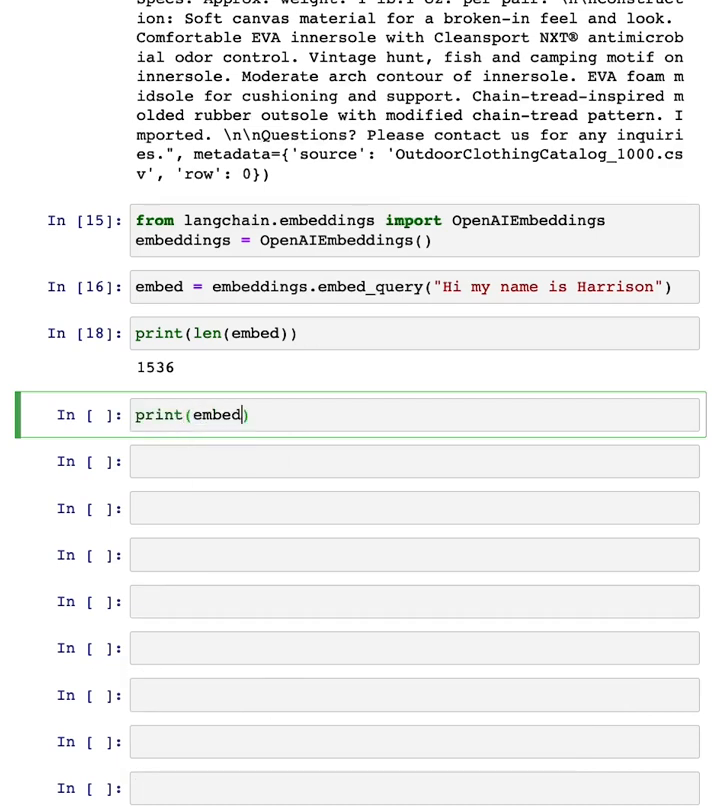
{"action": "type", "text": "[:5"}
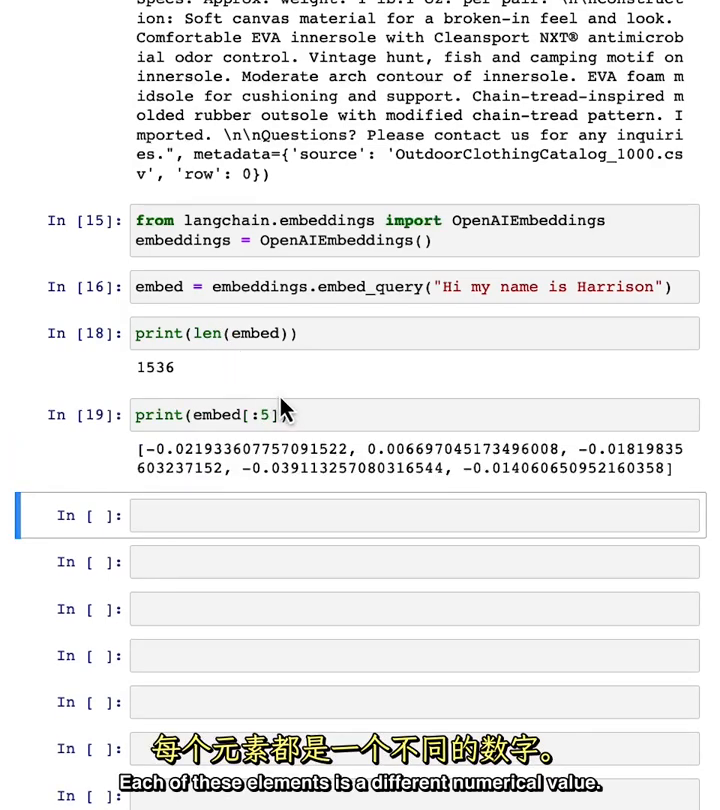
{"action": "scroll", "scroll_direction": "up", "scroll_amount": 3}
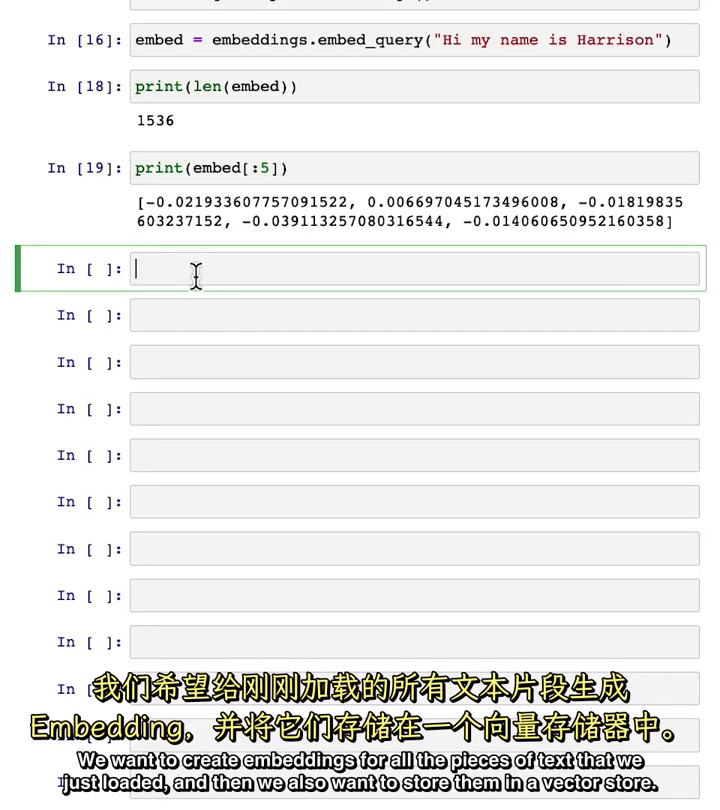
{"action": "type", "text": "b = DocArrayInMemorySearch.from_documents(docs, embeddings)"}
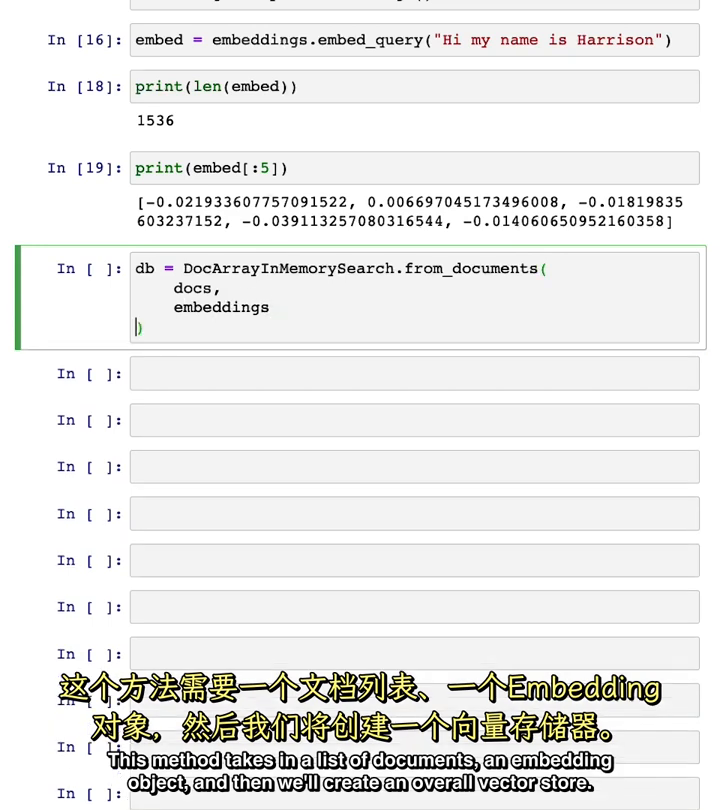
Build the vector store and define the query "Please suggest a shirt with sunblocking".
{"action": "key", "text": "shift+enter"}
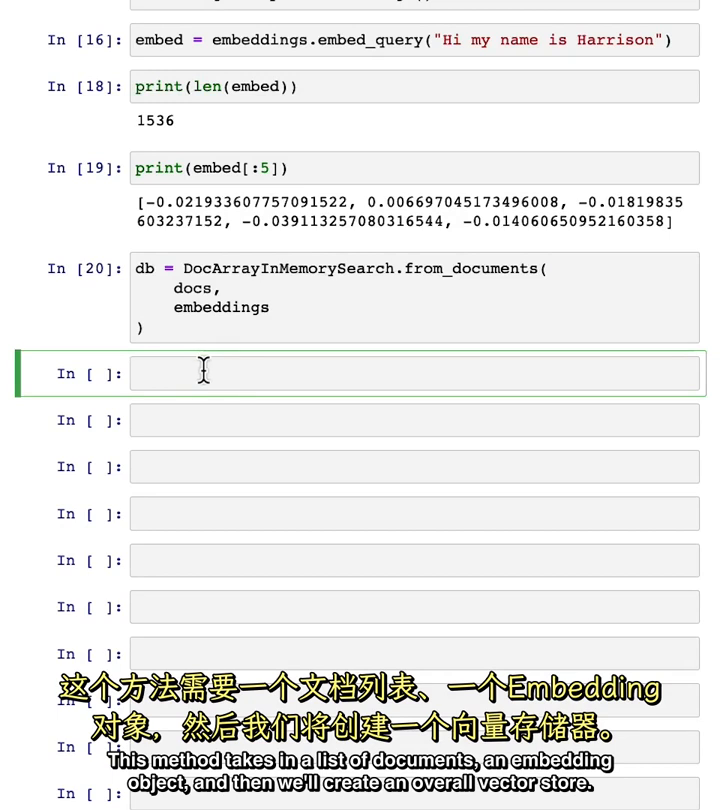
{"action": "type", "text": "query"}
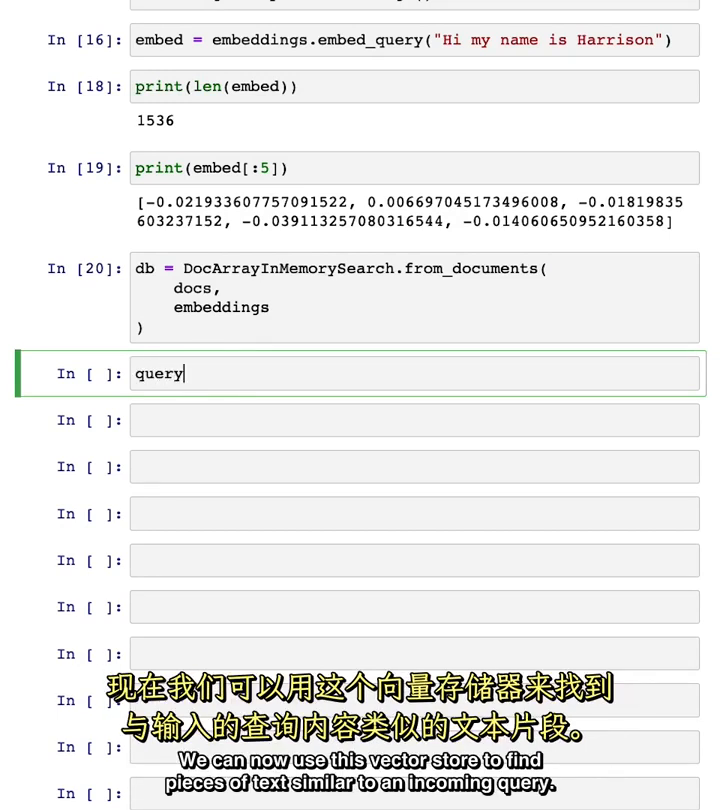
{"action": "type", "text": "= \"\""}
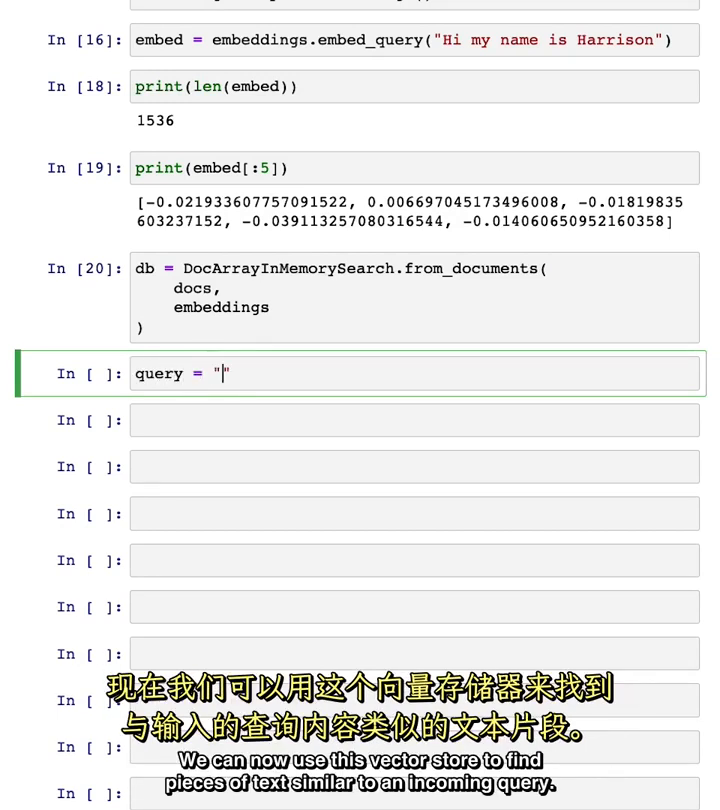
{"action": "type", "text": "Please suggest a shirt with sunblocking"}
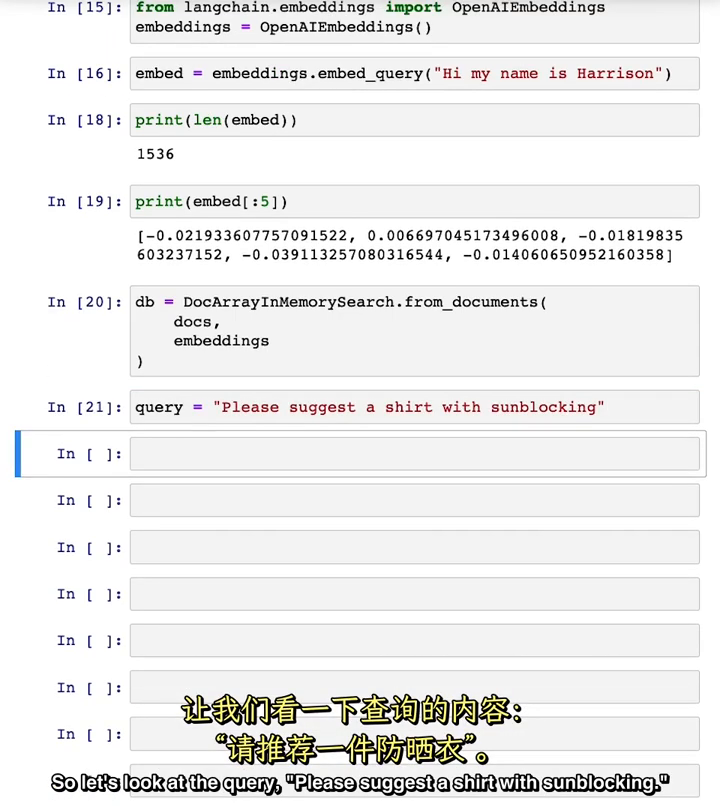
Run db.similarity_search(query) and inspect the returned docs.
{"action": "type", "text": "d"}
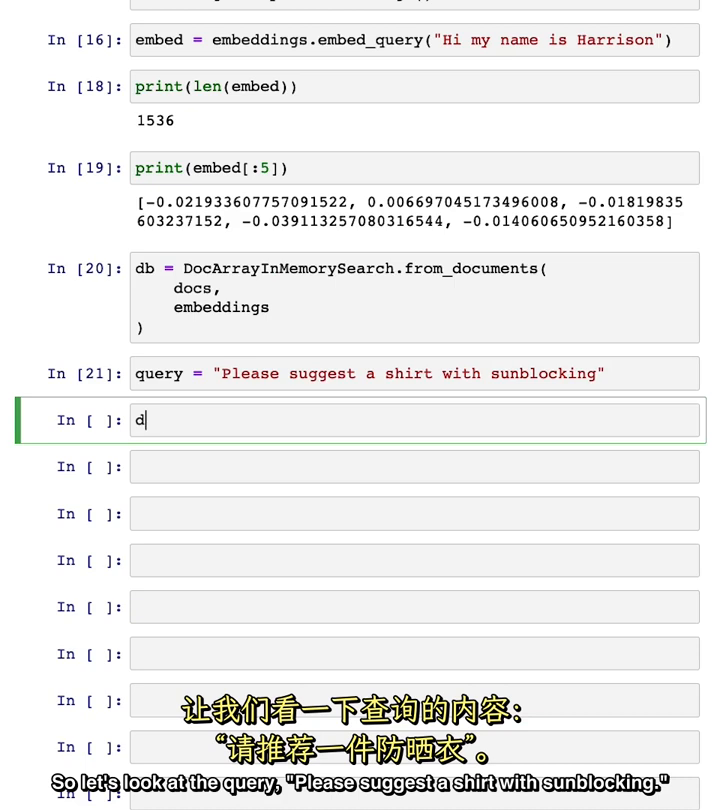
{"action": "type", "text": "docs = db.similarity_search(query)"}
{"action": "left_click", "coordinate": [415, 466]}
{"action": "type", "text": "list"}
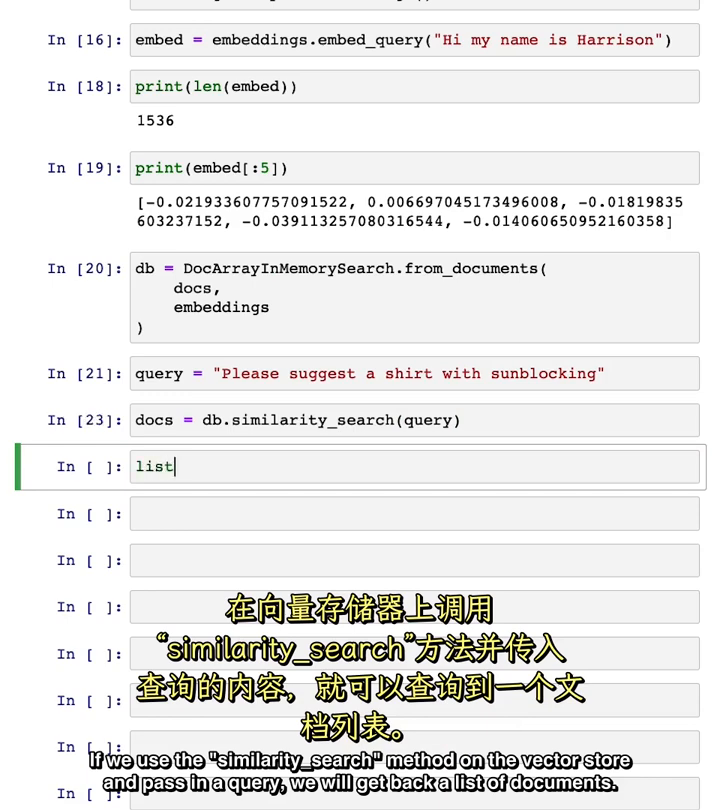
{"action": "type", "text": "(di"}
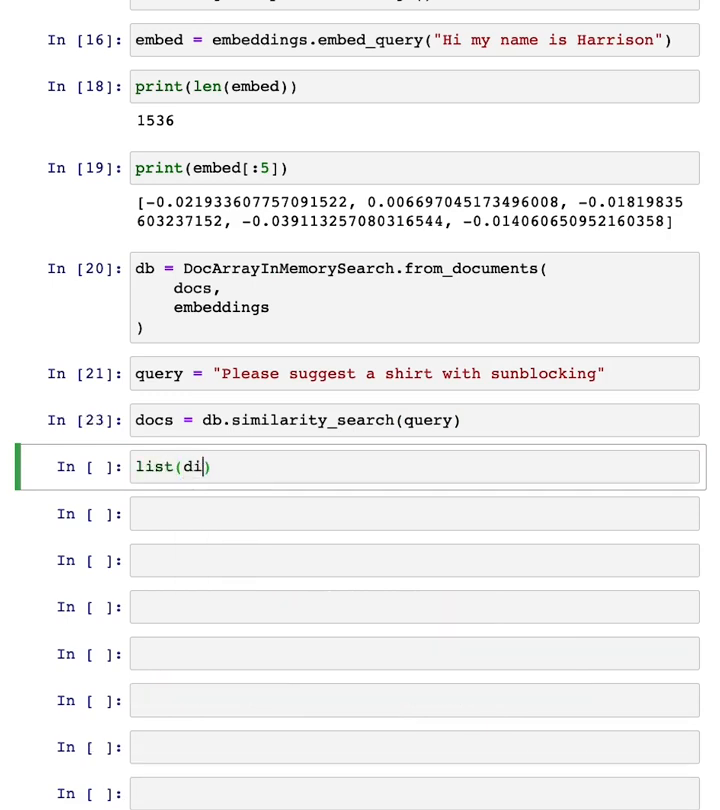
{"action": "type", "text": "ocs"}
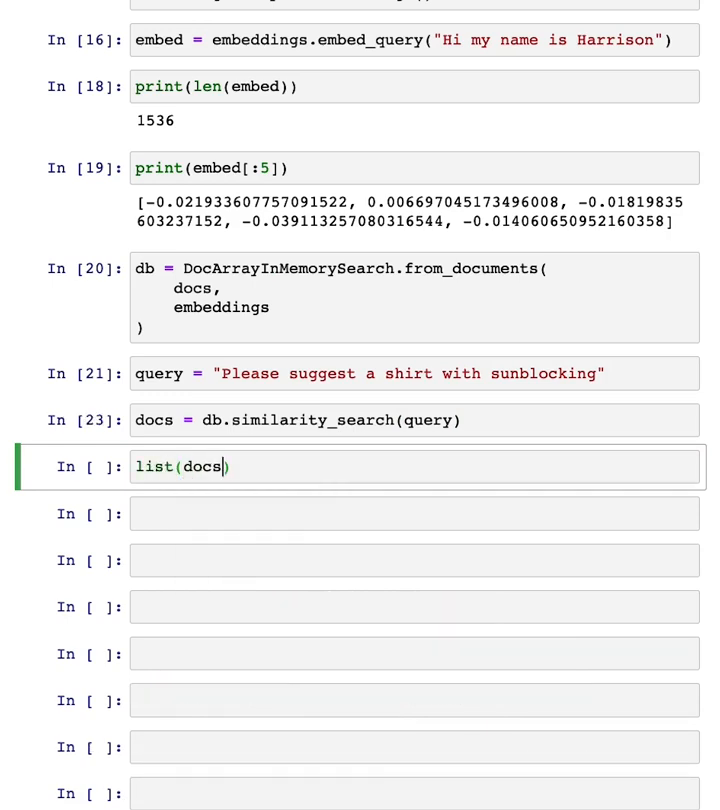
{"action": "key", "text": "shift+Return"}
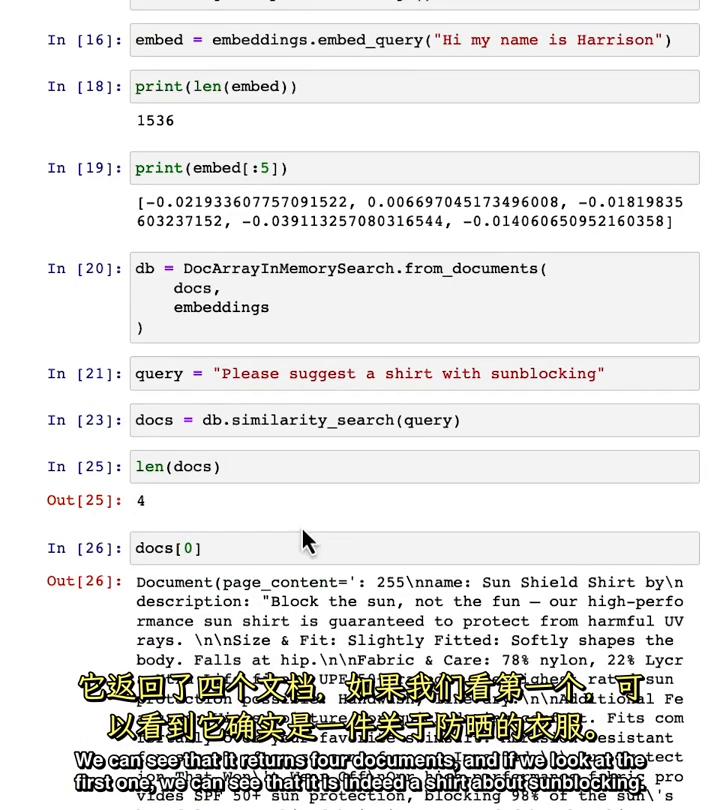
{"action": "scroll", "scroll_direction": "down", "scroll_amount": 3}
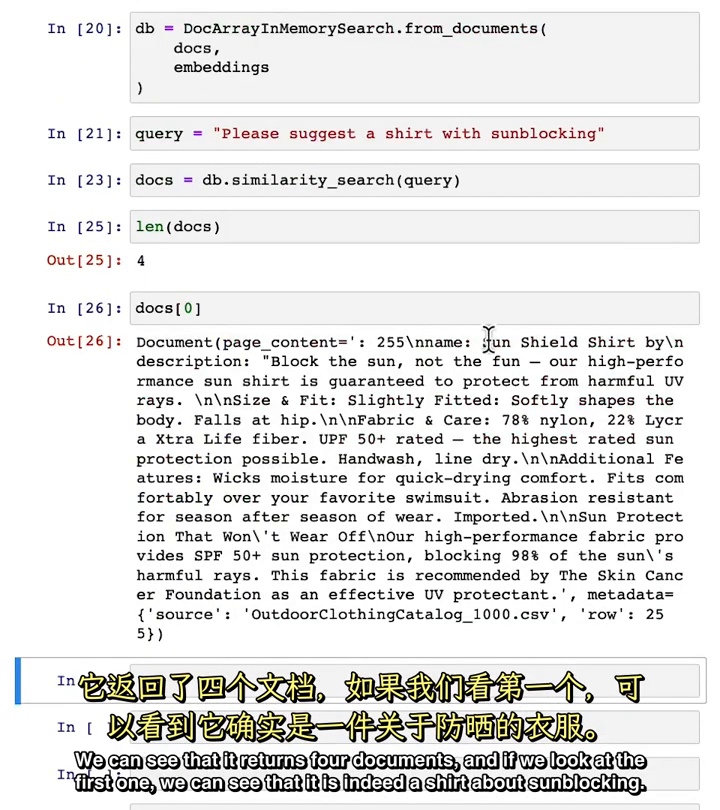
{"action": "scroll", "scroll_direction": "down", "scroll_amount": 3}
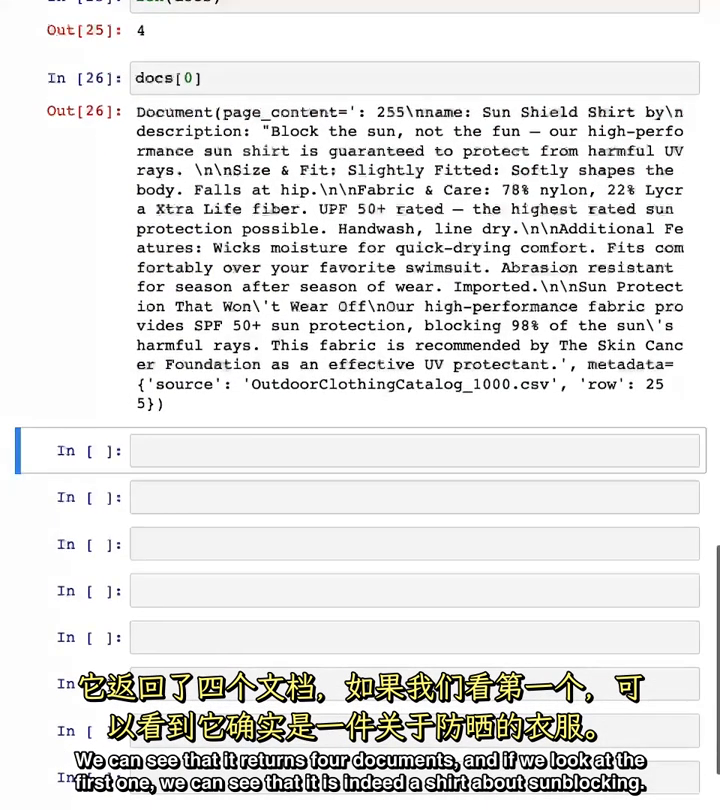
Create a retriever with db.as_retriever() in the empty cell.
{"action": "left_click", "coordinate": [410, 450]}
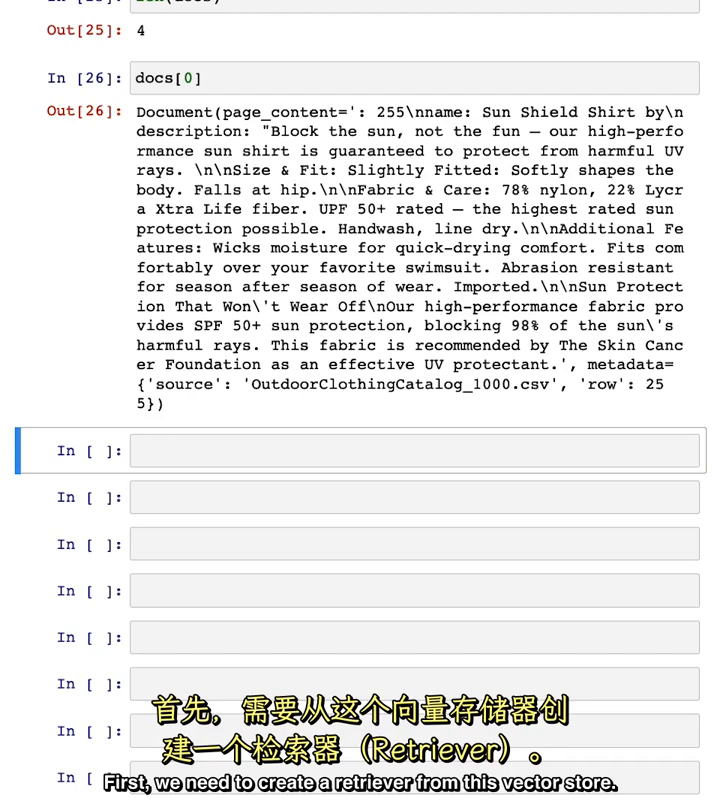
{"action": "type", "text": "retriever = db.as_retriever()"}
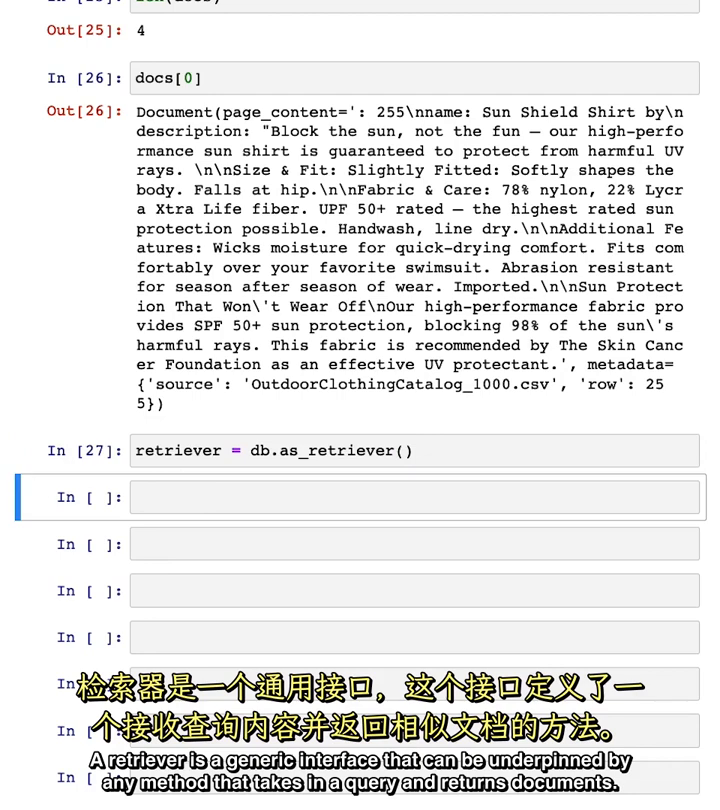
{"action": "mouse_move", "coordinate": [37, 481]}
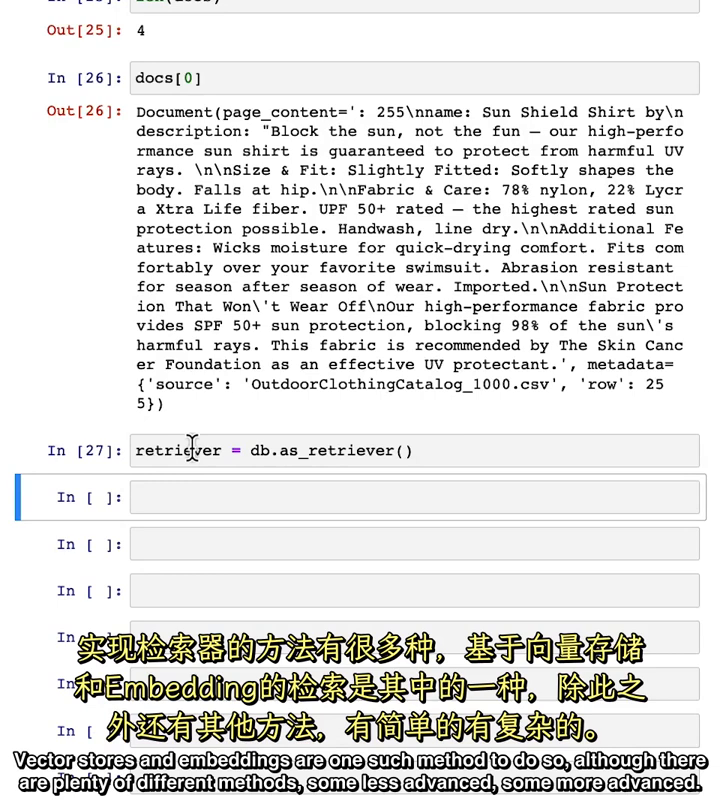
{"action": "scroll", "scroll_direction": "down", "scroll_amount": 3}
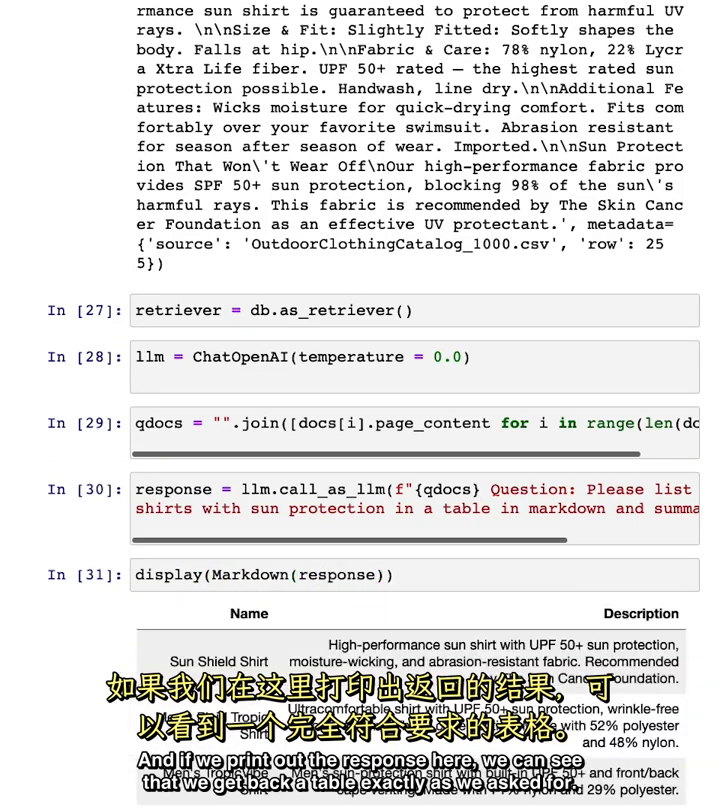
Scroll down to the RetrievalQA chain and query cells.
{"action": "scroll", "scroll_direction": "down", "scroll_amount": 3}
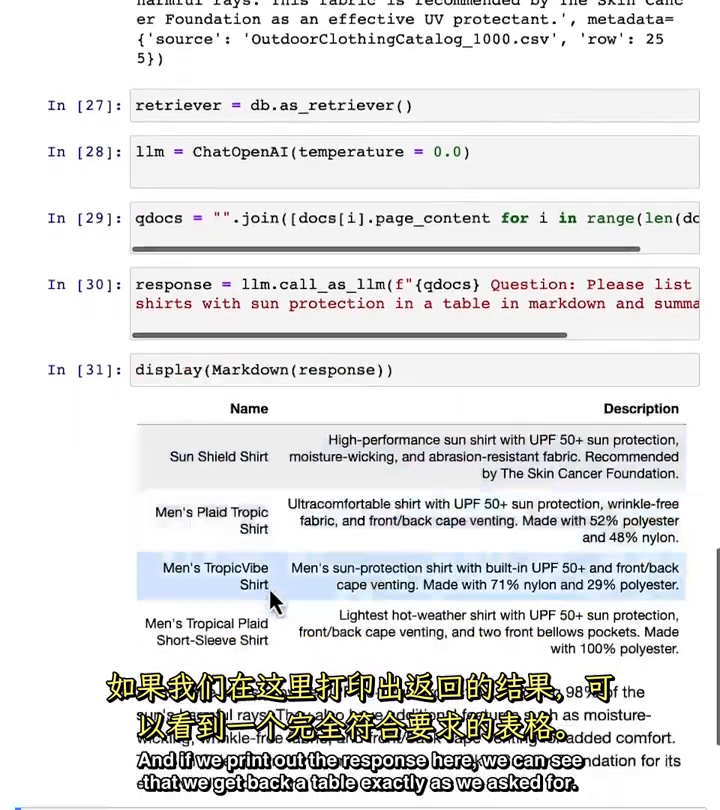
{"action": "scroll", "scroll_direction": "down", "scroll_amount": 3}
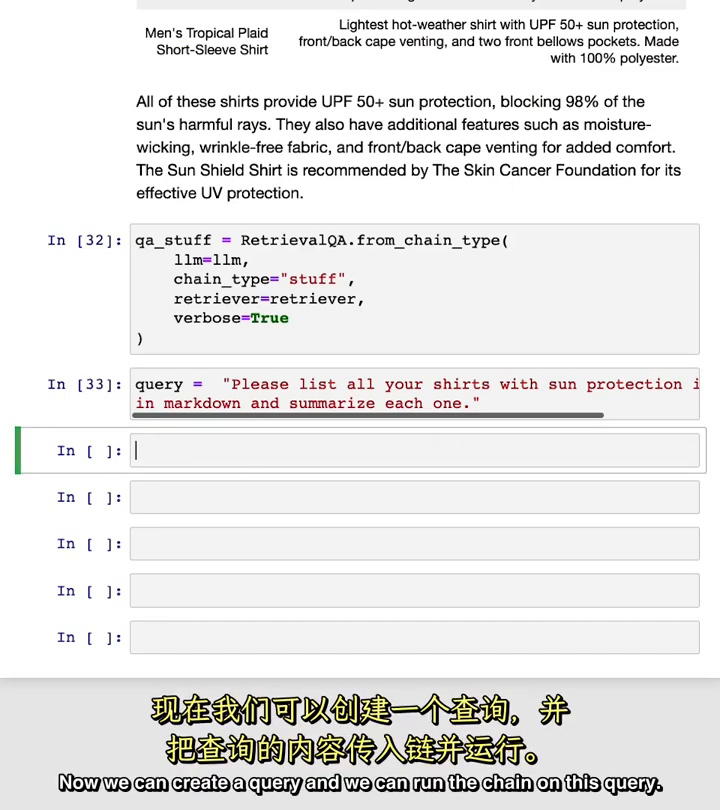
Run qa_stuff.run(query) and render the response with display(Markdown(response)).
{"action": "type", "text": "qa"}
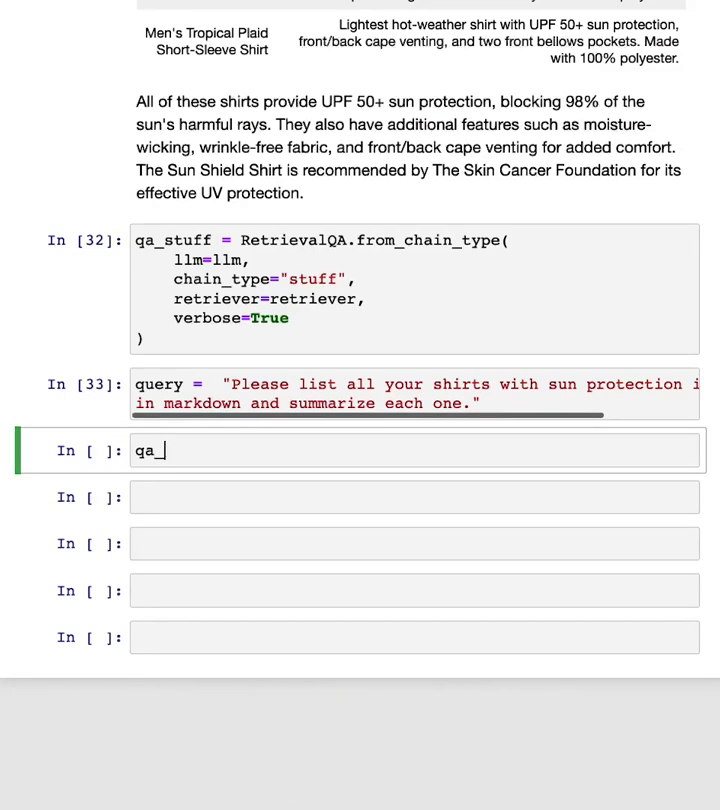
{"action": "type", "text": "_stuff."}
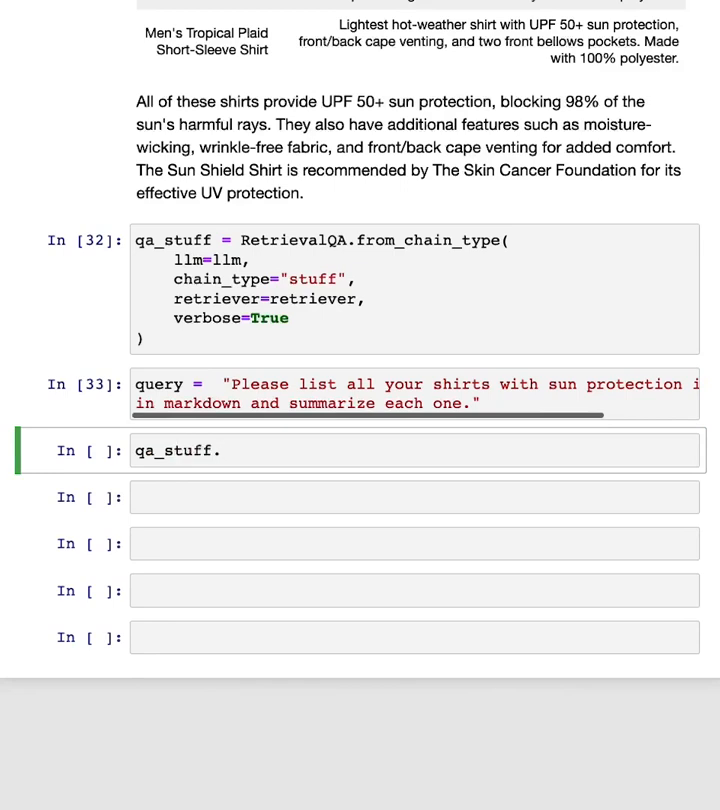
{"action": "type", "text": "run("}
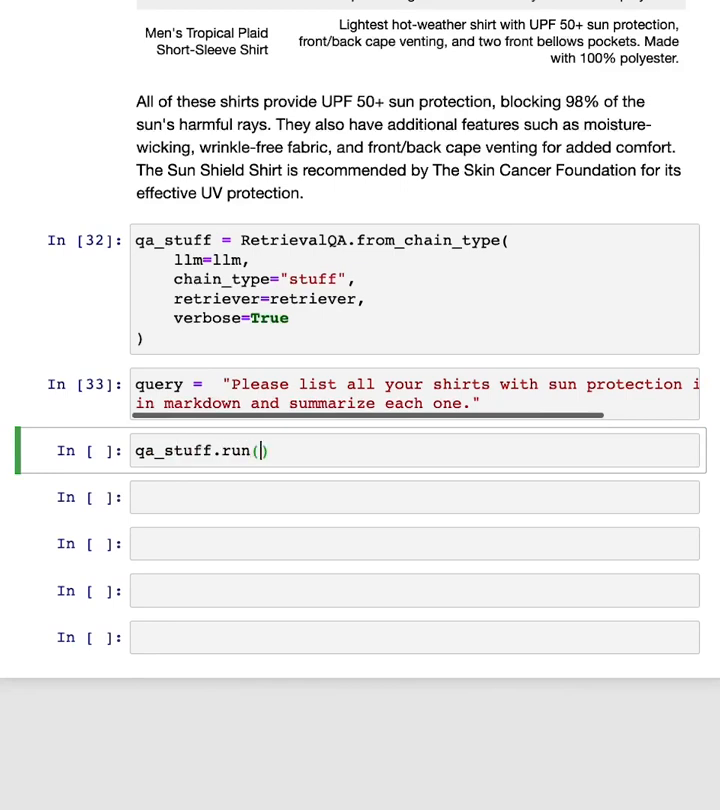
{"action": "type", "text": "query"}
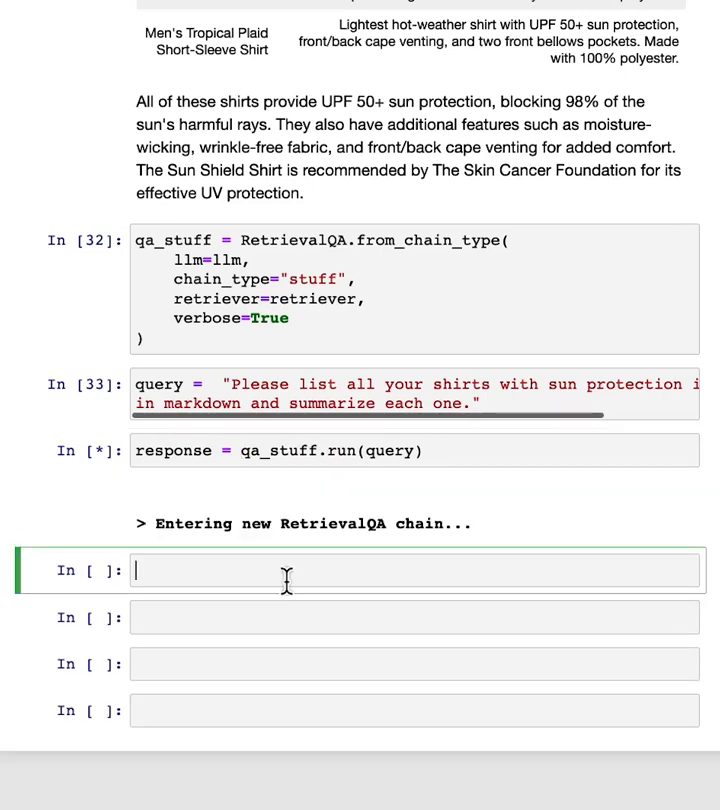
{"action": "type", "text": "display(Markd"}
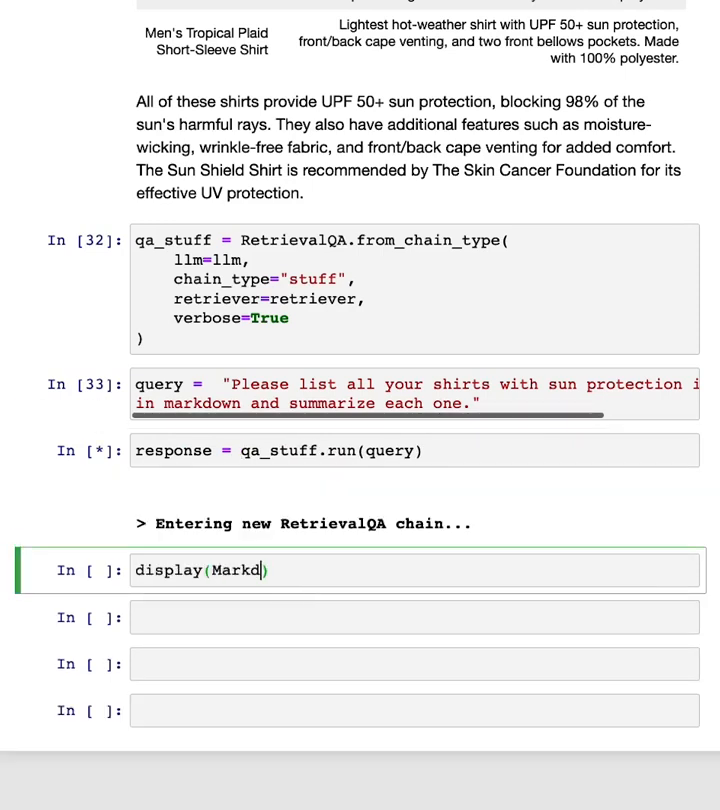
{"action": "type", "text": "own()"}
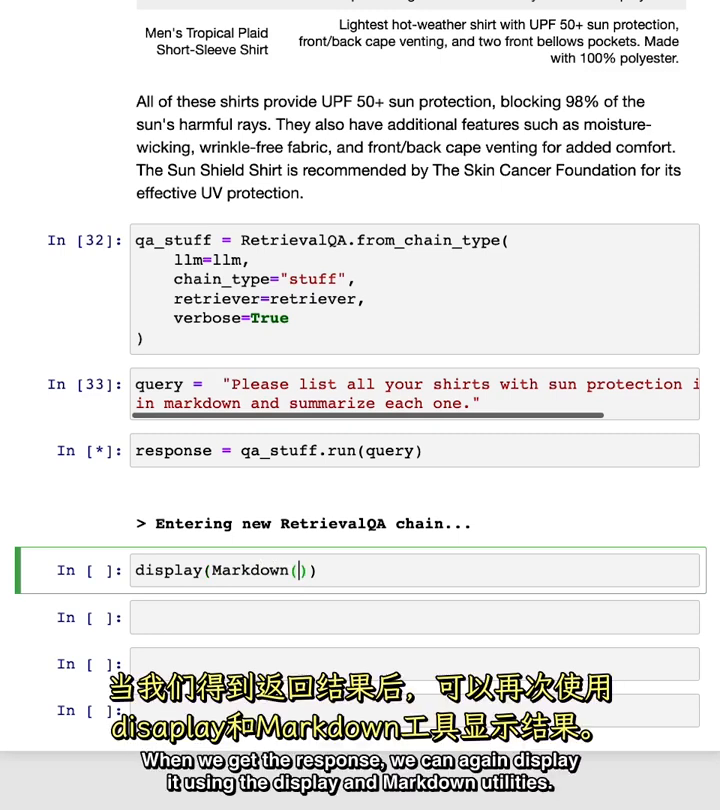
{"action": "type", "text": "response"}
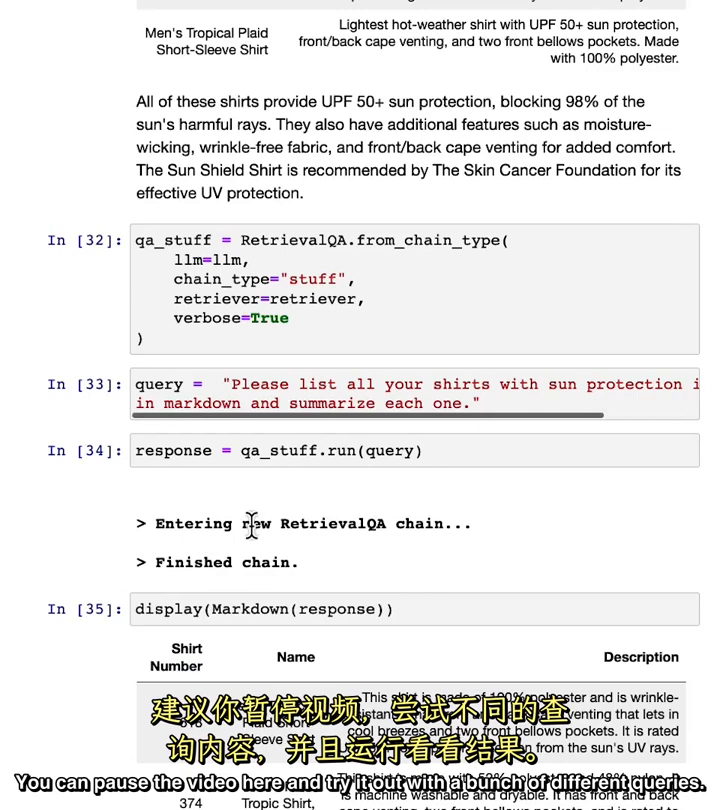
Scroll through the shirt table and select the empty cell below the query.
{"action": "scroll", "scroll_direction": "down", "scroll_amount": 3}
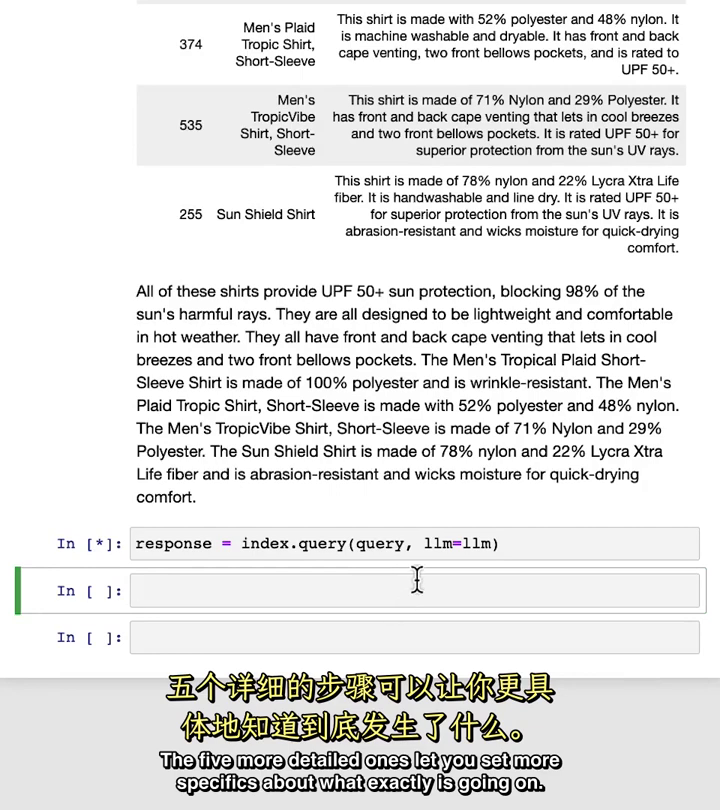
{"action": "left_click", "coordinate": [400, 590]}
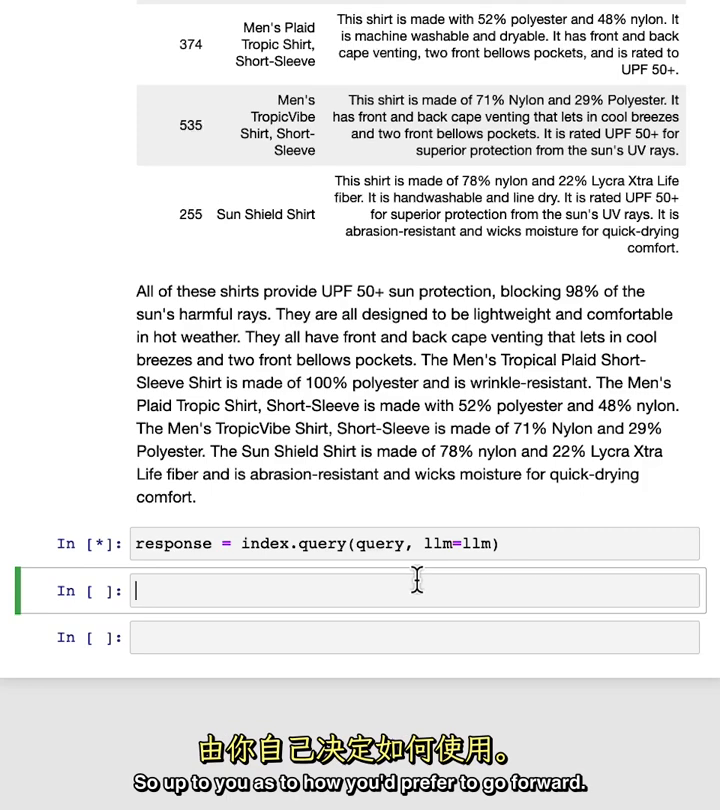